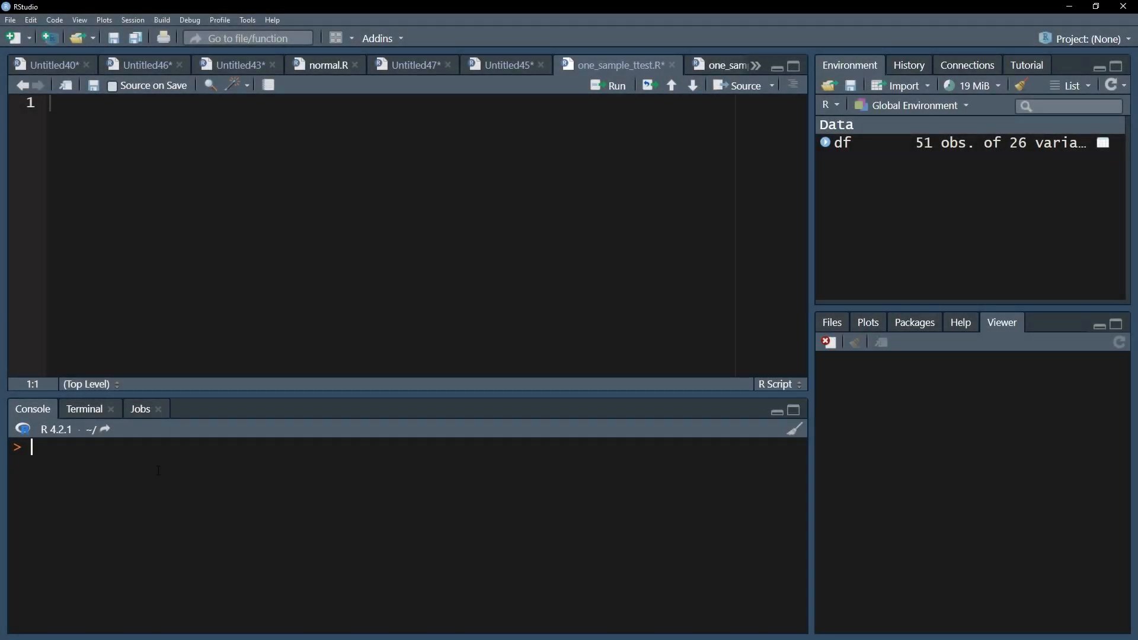
- Compute mean(df$IQ) in the console as a preliminary check
text(mean(df))
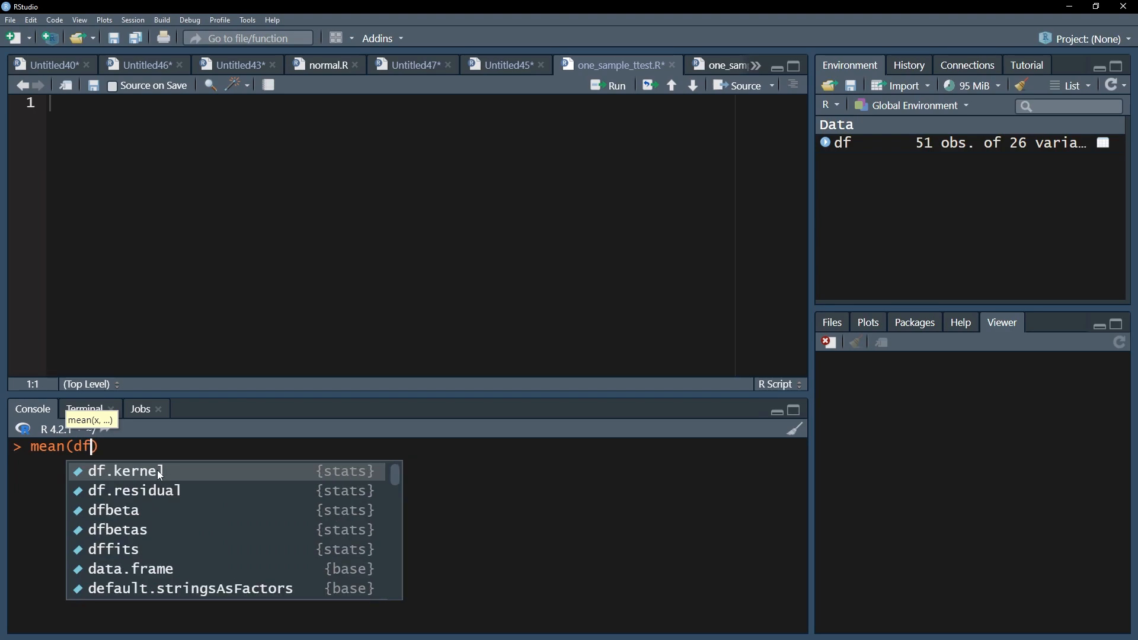
text($IQ)
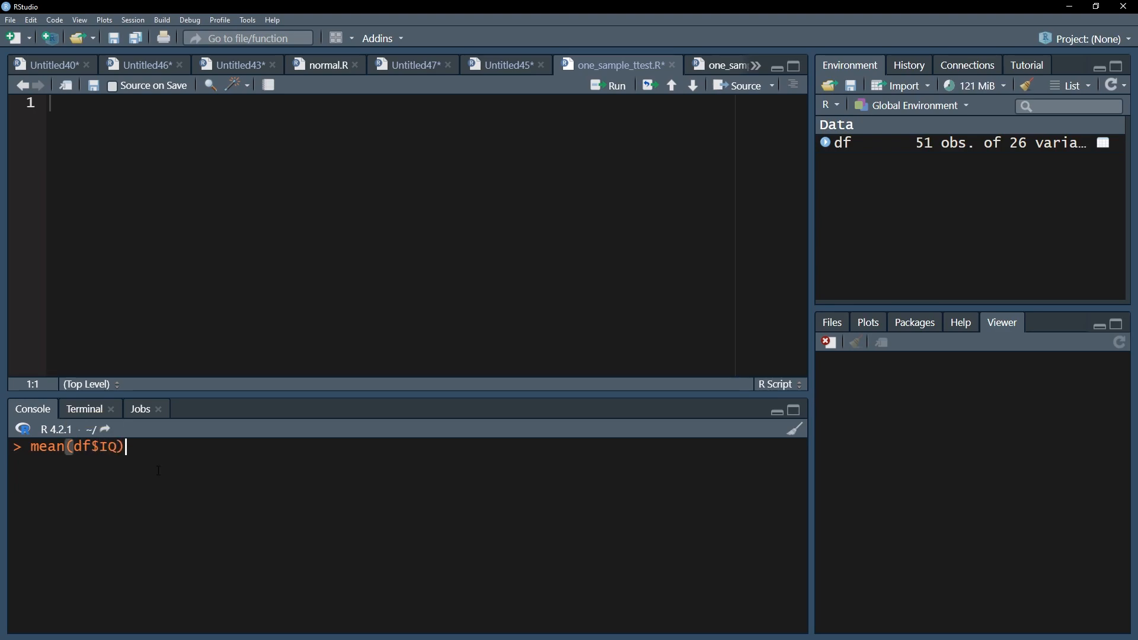
key(Return)
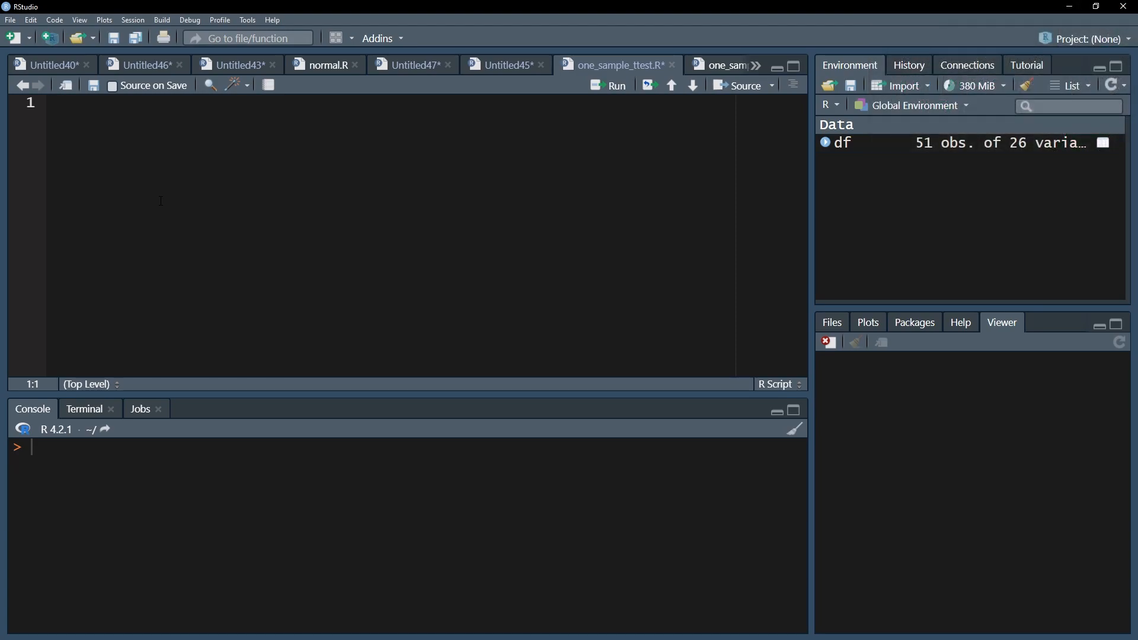
- Write t.test(df$IQ, mu=100) on the script's first line
text(t.test)
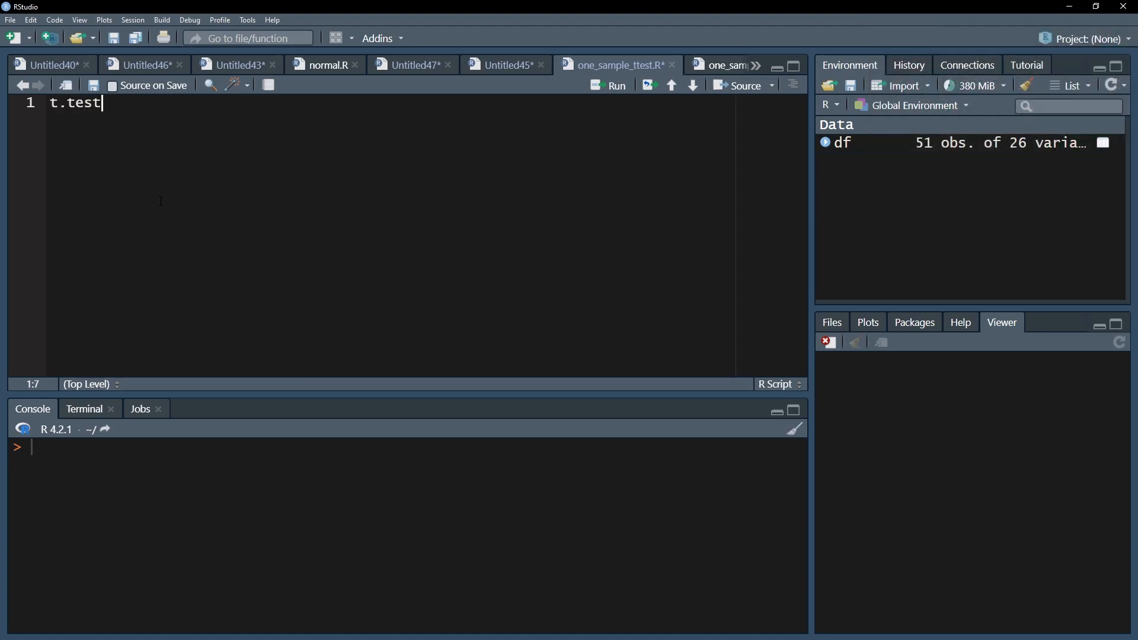
text((df)
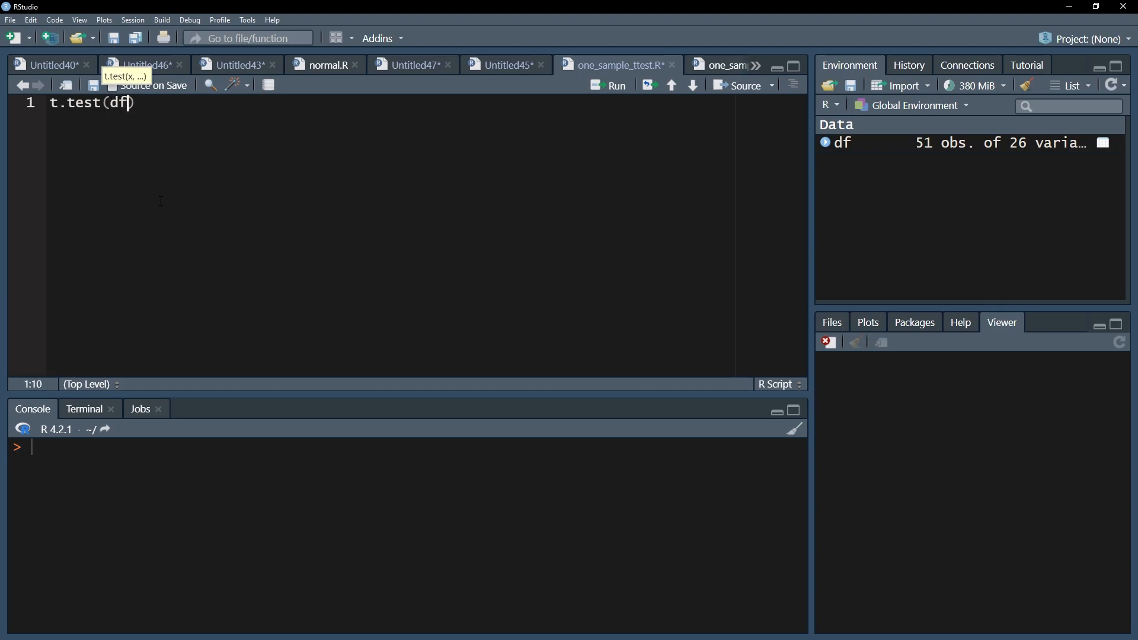
text($IQ,)
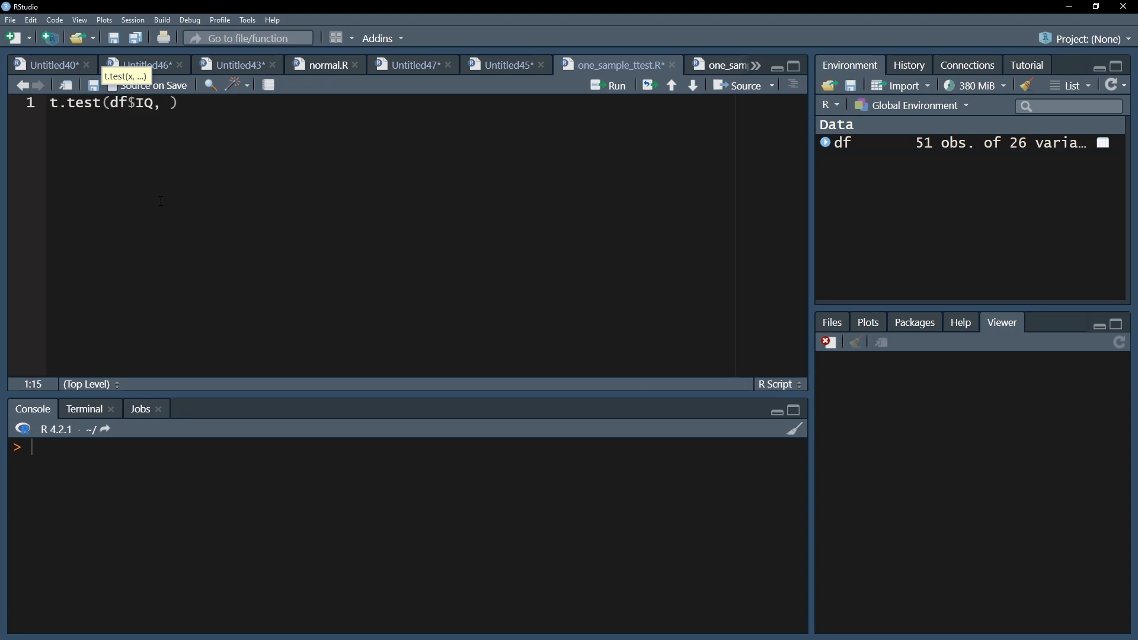
text(mu=)
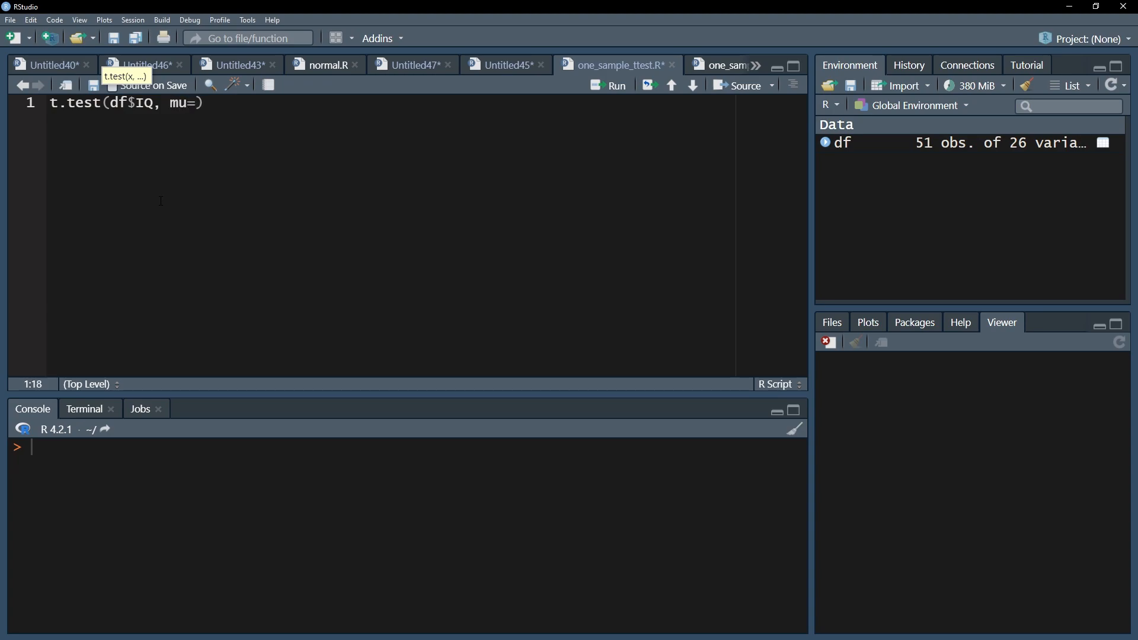
text(100)
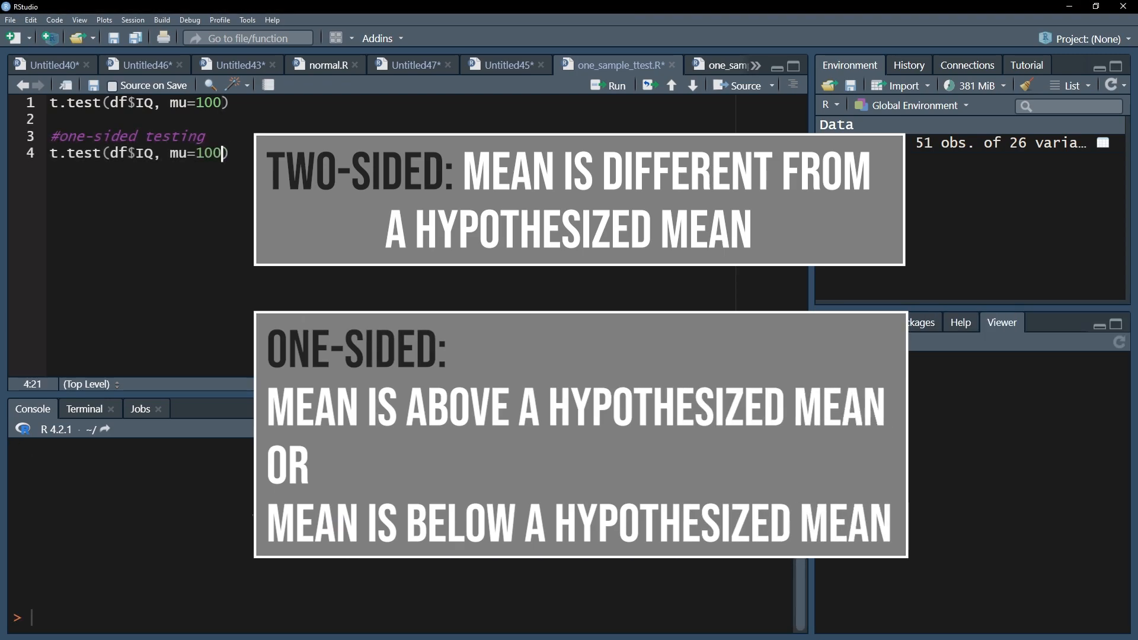
- Extend the second t.test call with alternative="greater" (typed as far as "gre")
text(, alternative)
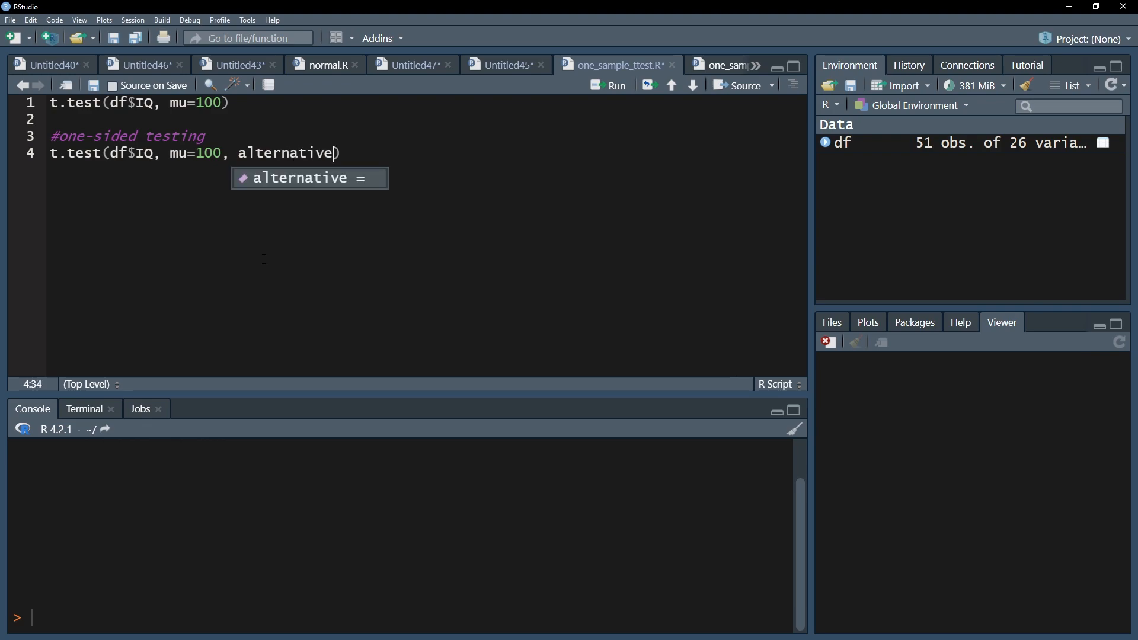
text(="gre)
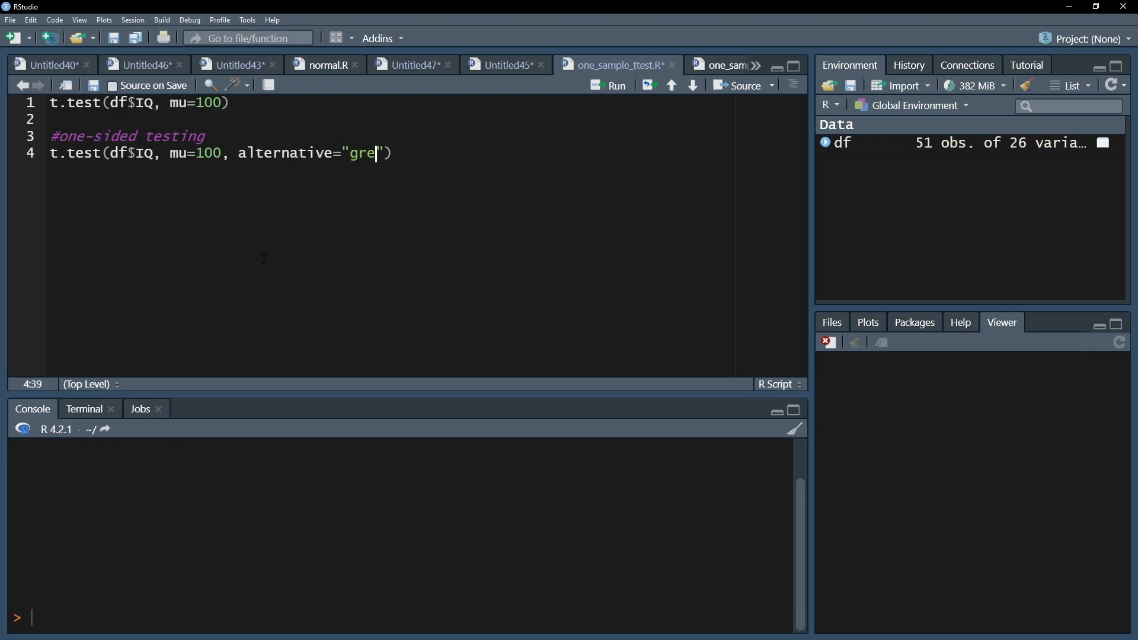